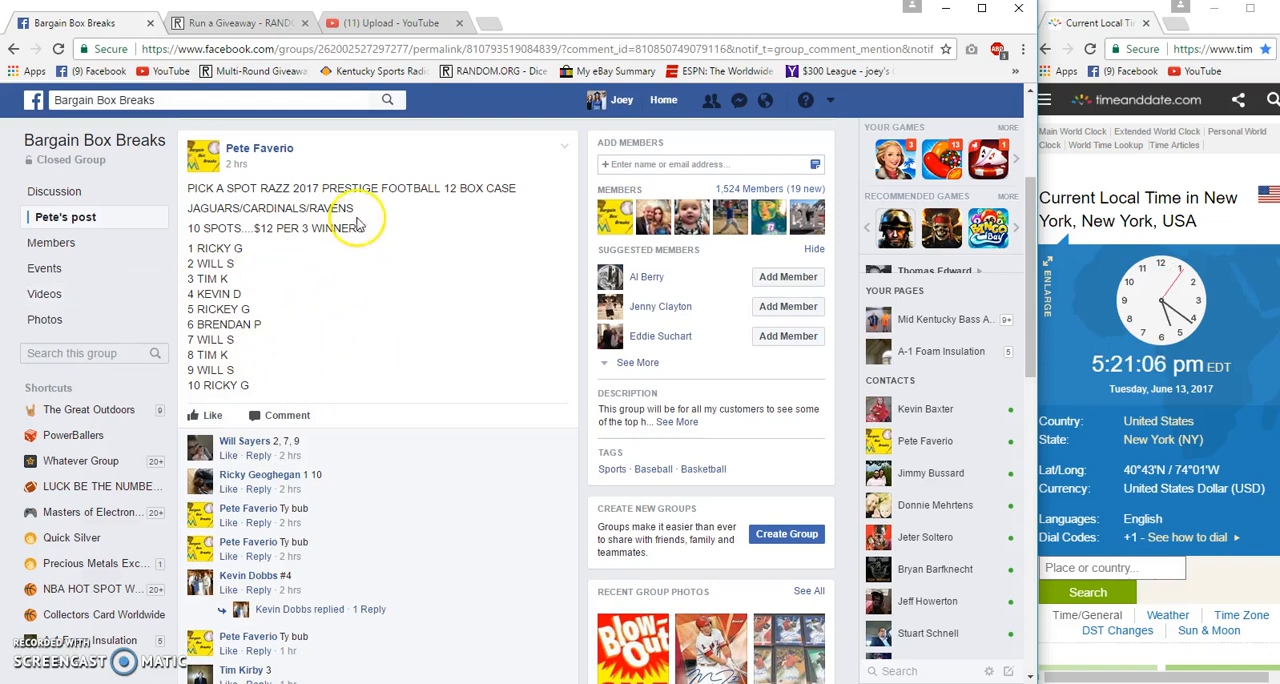
mouse_move(400, 230)
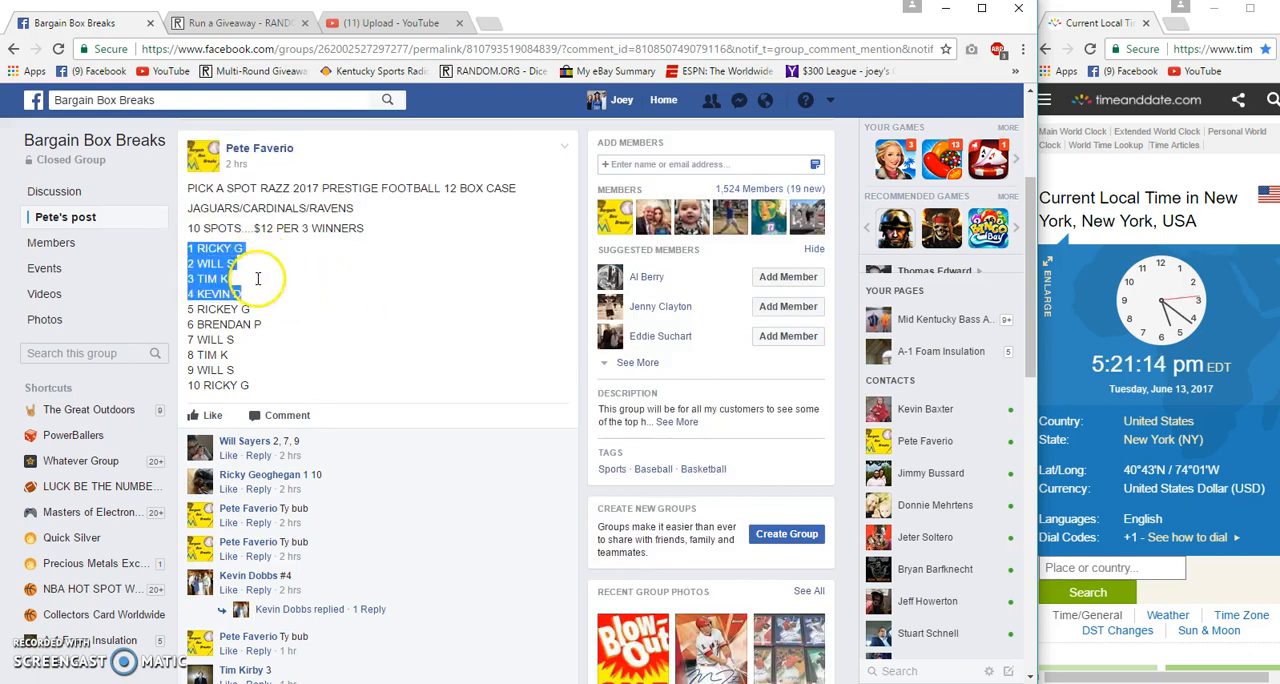
Copy the ten-name spot list from the Facebook post and comment 'Live' on the thread
right_click(258, 278)
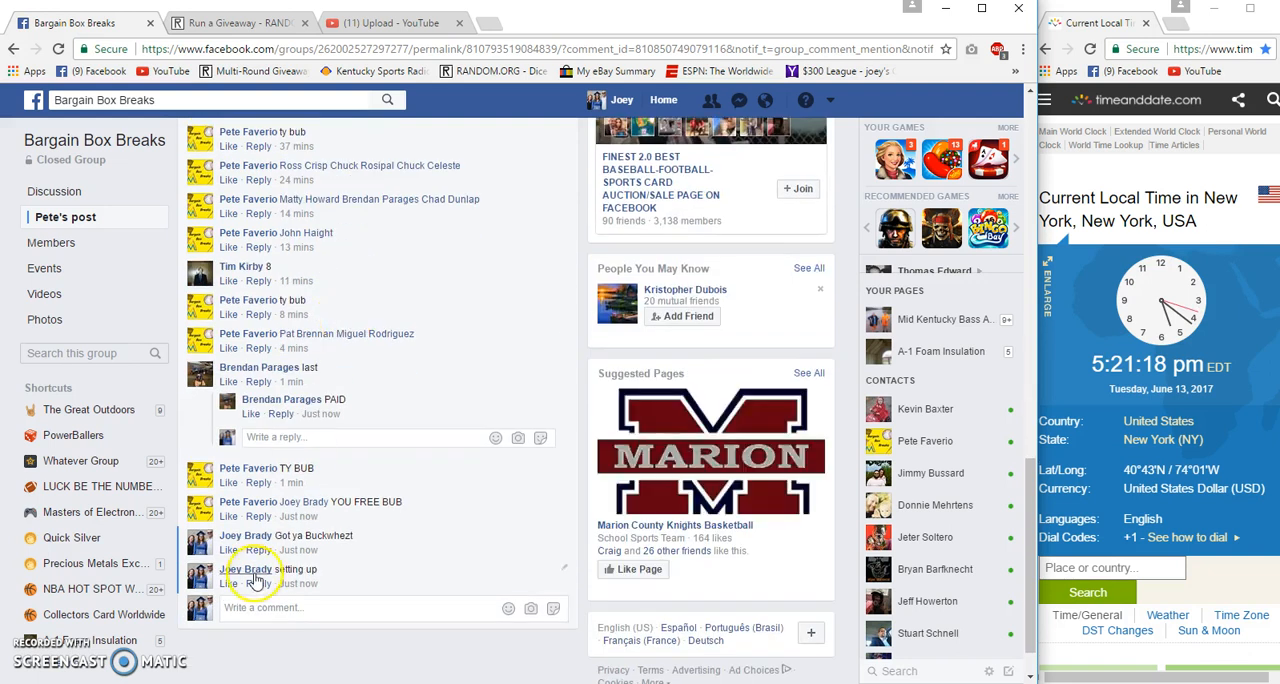
text(Live)
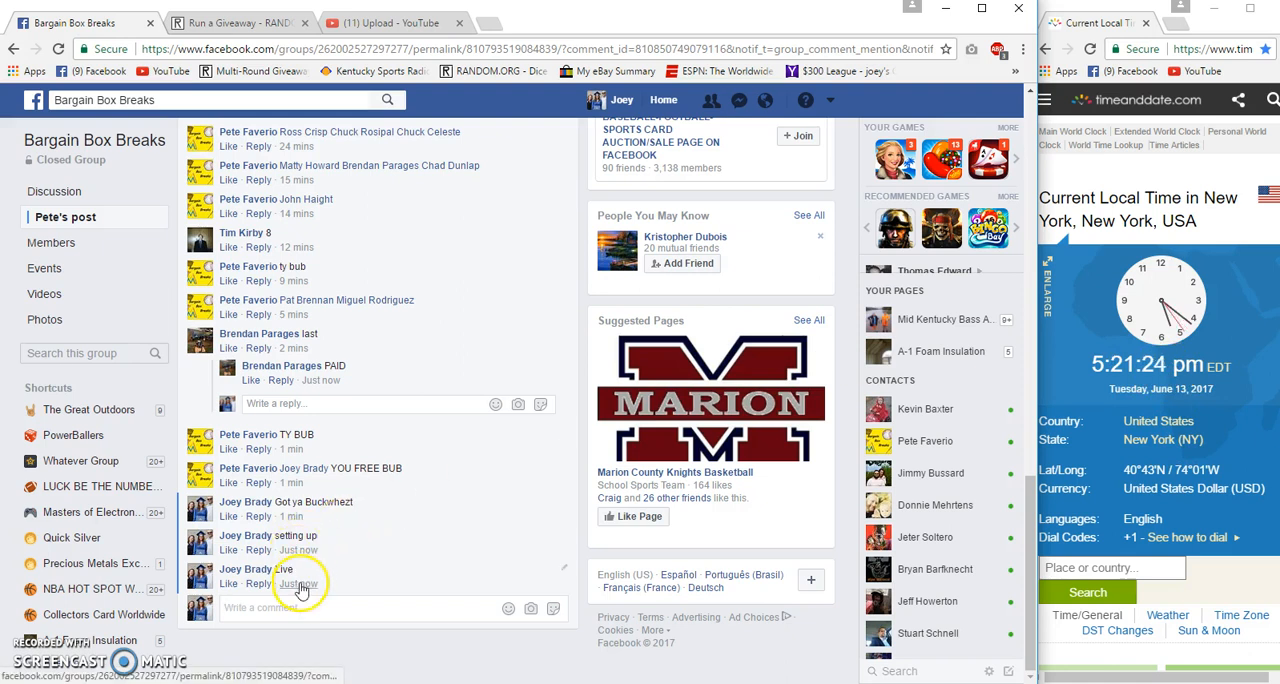
click(237, 22)
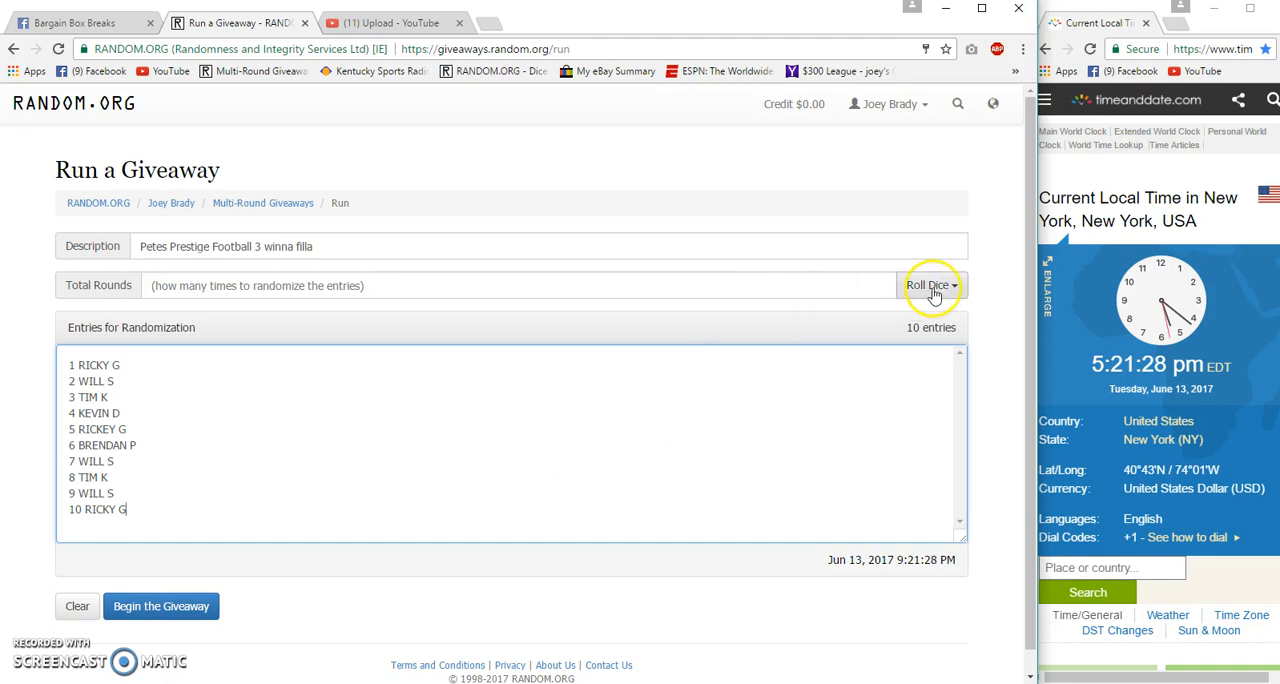
Set Total Rounds to 9 and begin the giveaway with the ten spot entries
click(928, 285)
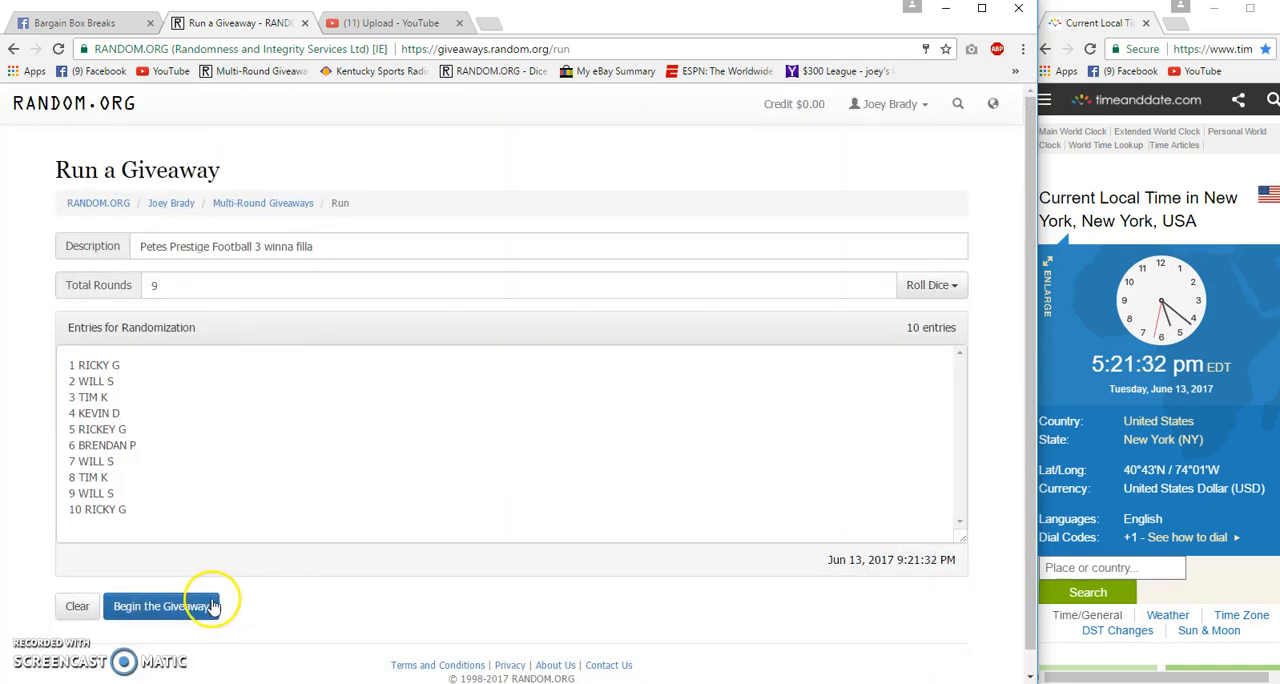
click(160, 606)
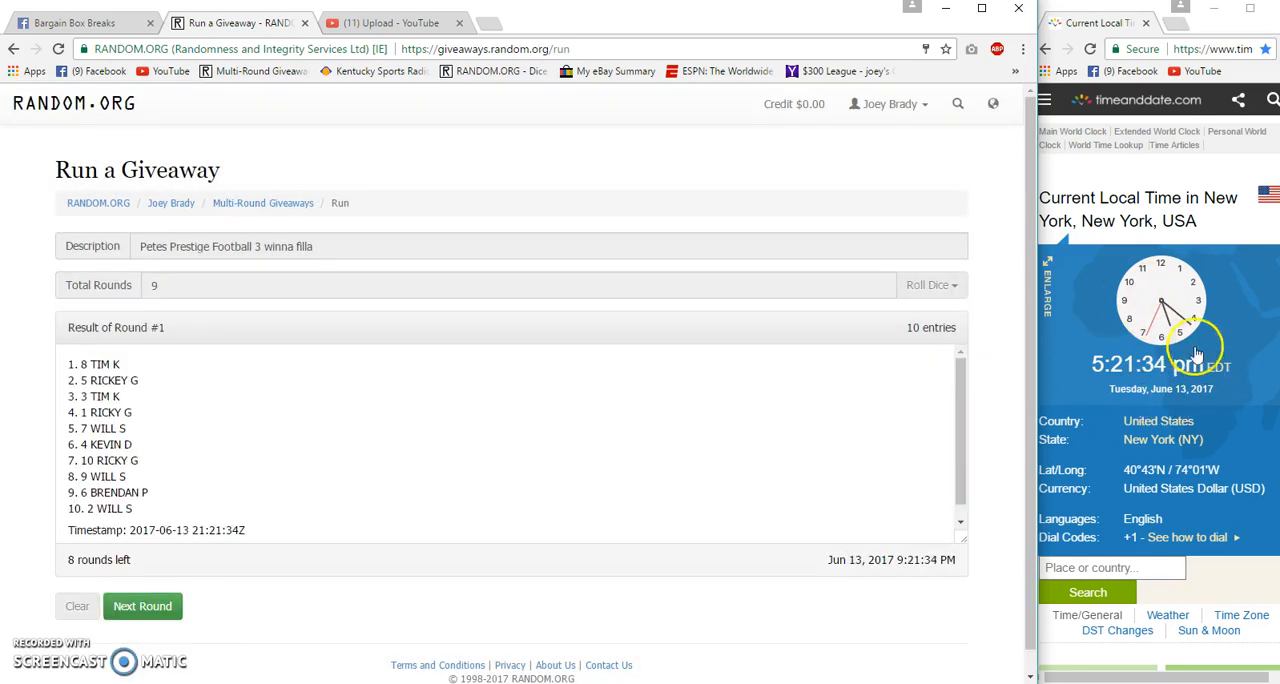
Run the remaining randomization rounds through to the final round
click(142, 606)
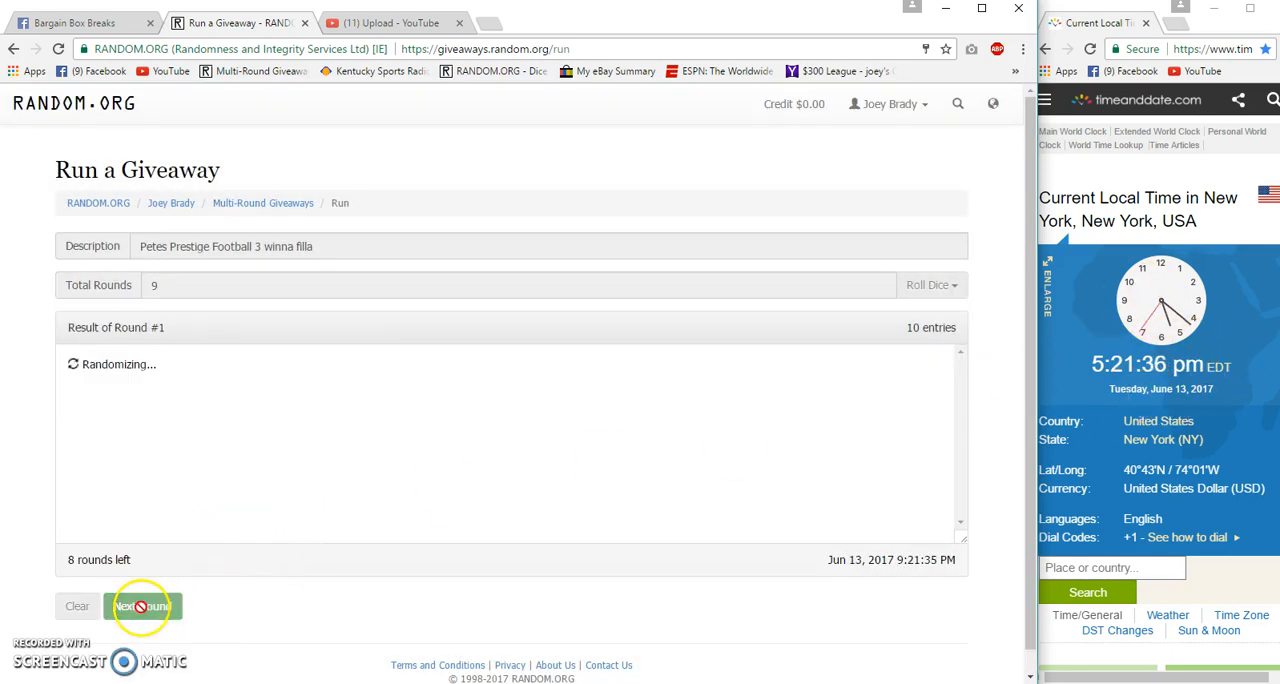
click(143, 606)
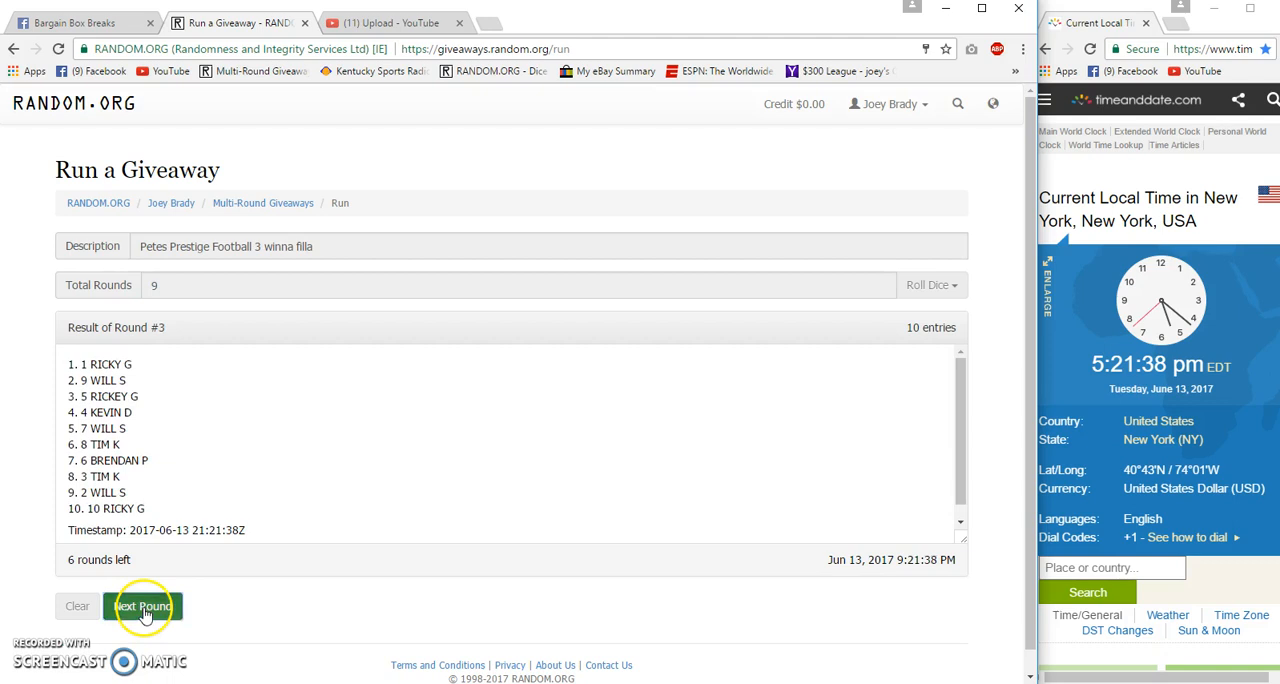
click(142, 606)
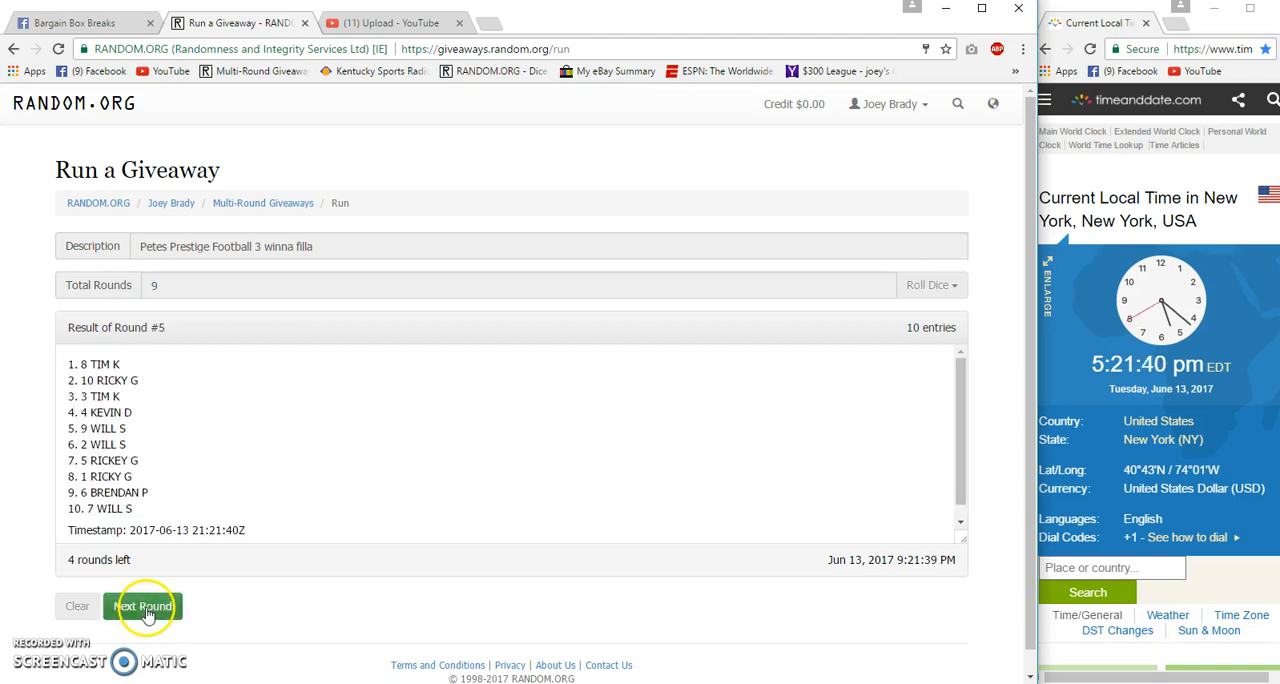
click(142, 606)
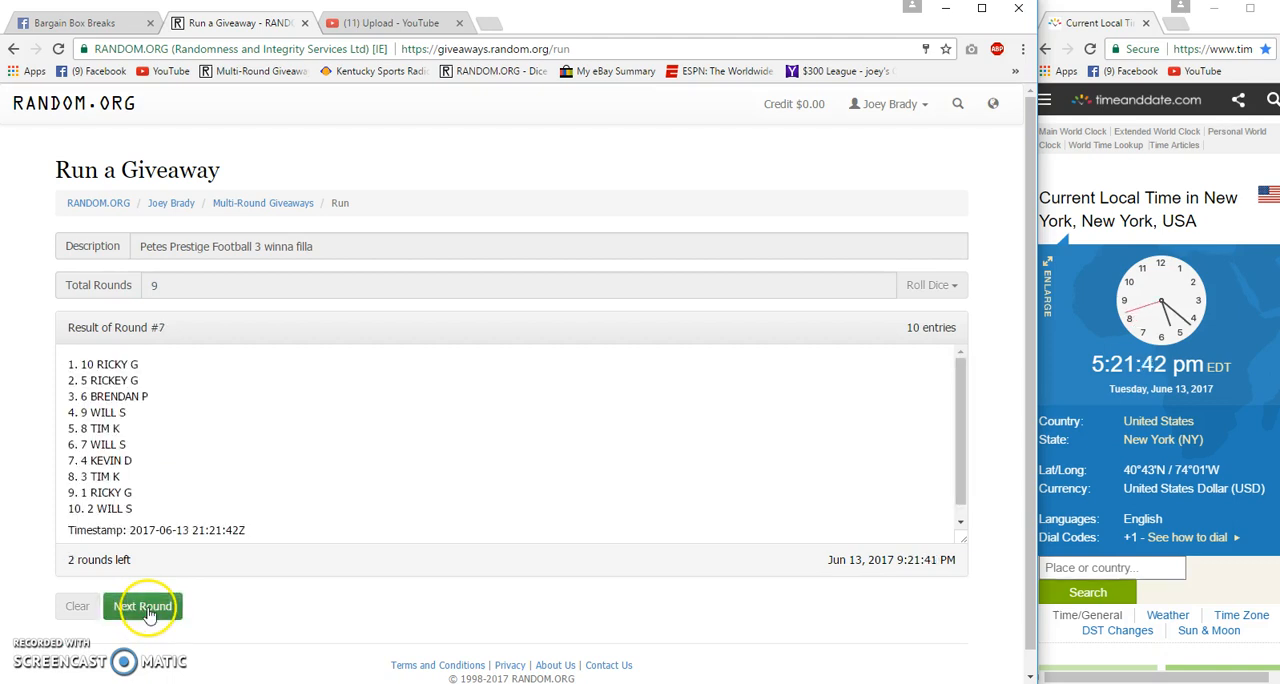
click(142, 606)
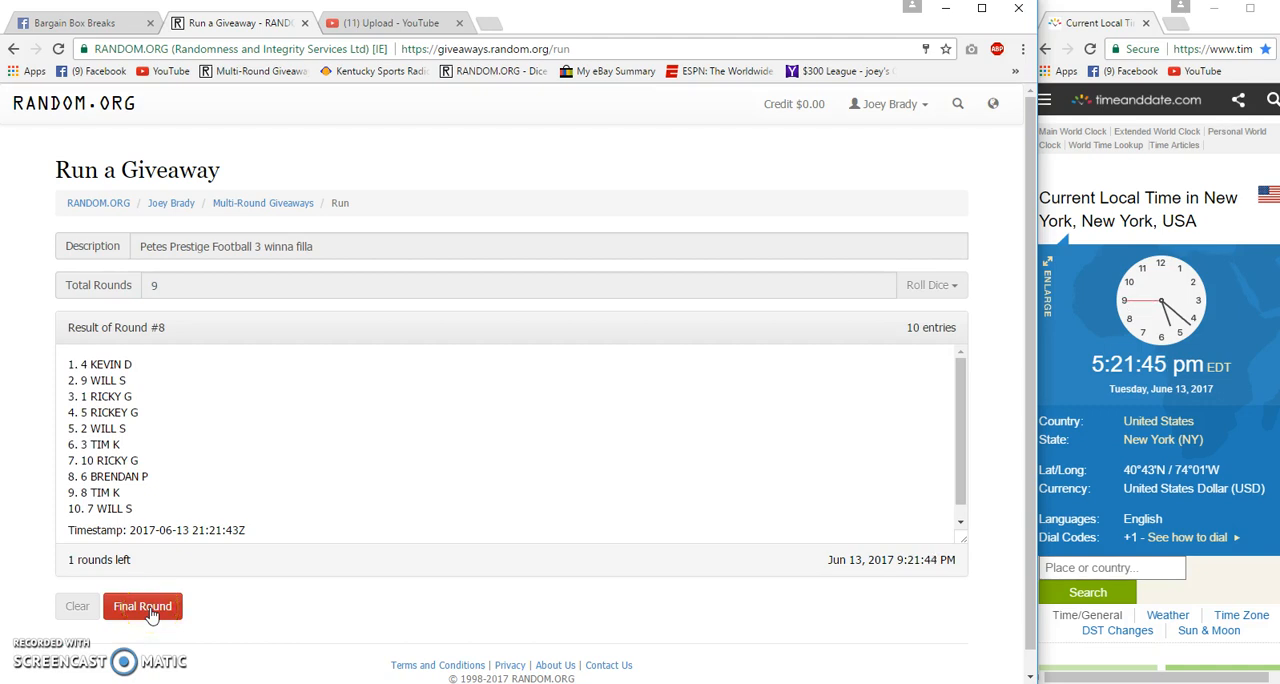
click(142, 606)
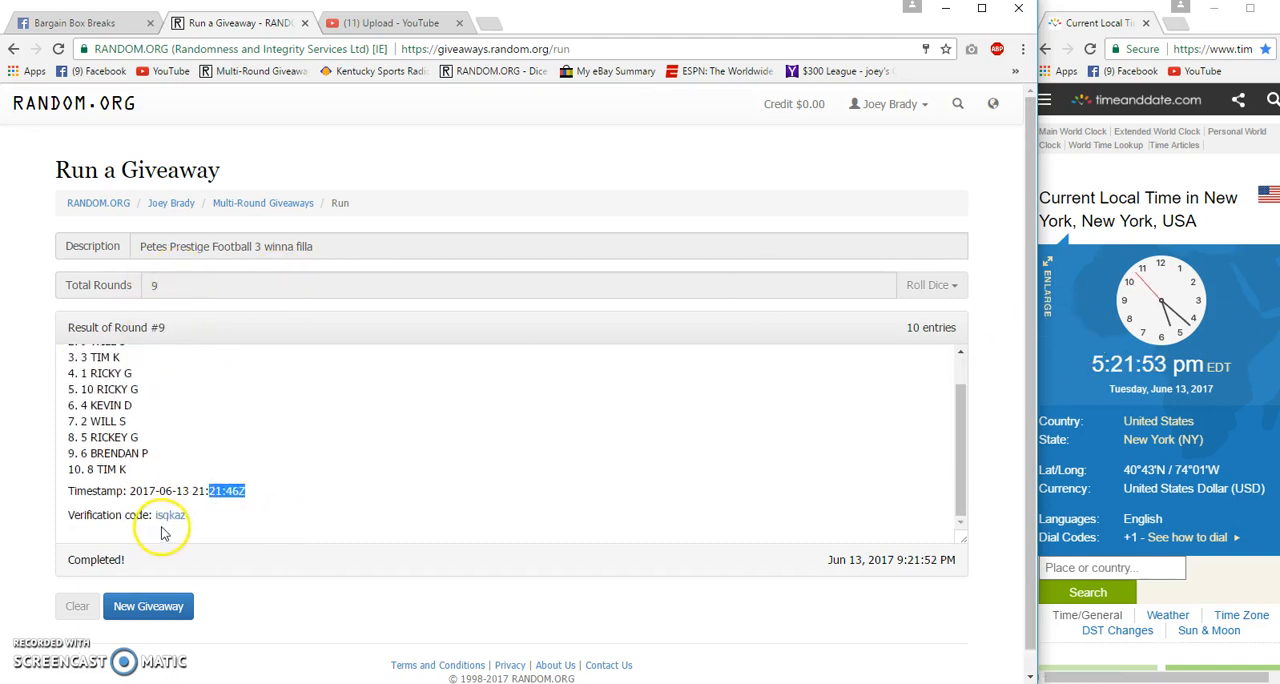
Open the verified results, copy the final top three winners, and return to Facebook
click(170, 514)
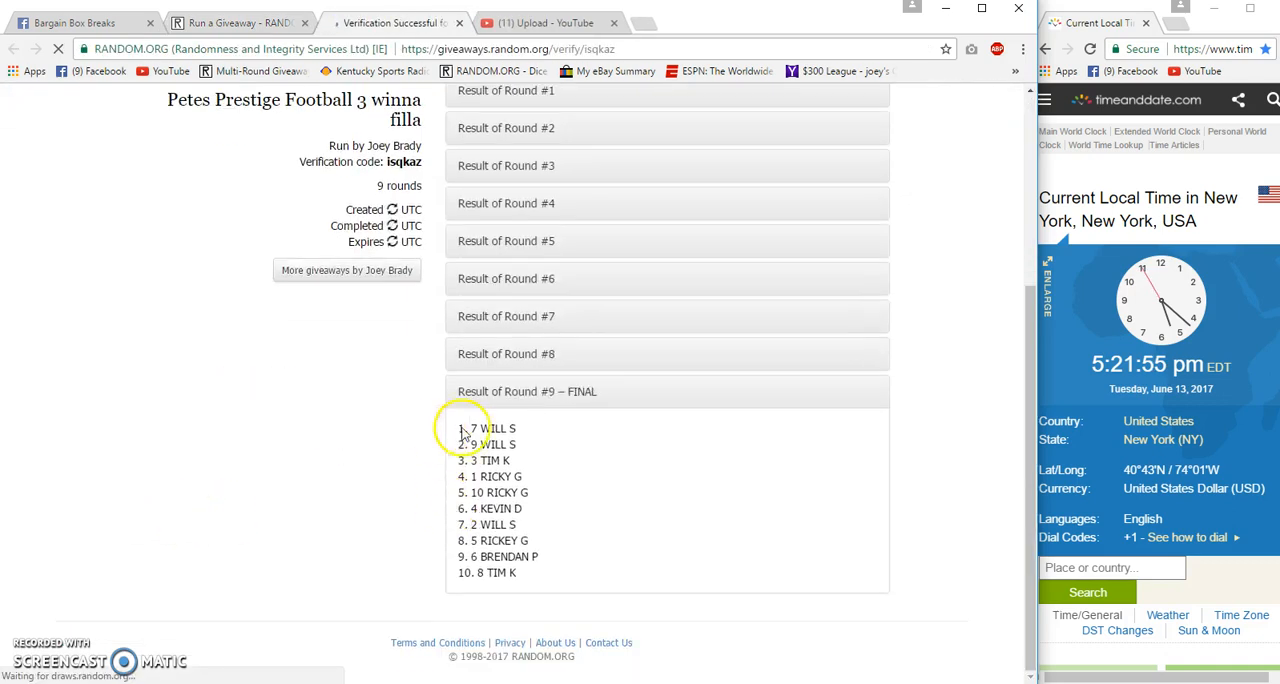
right_click(488, 444)
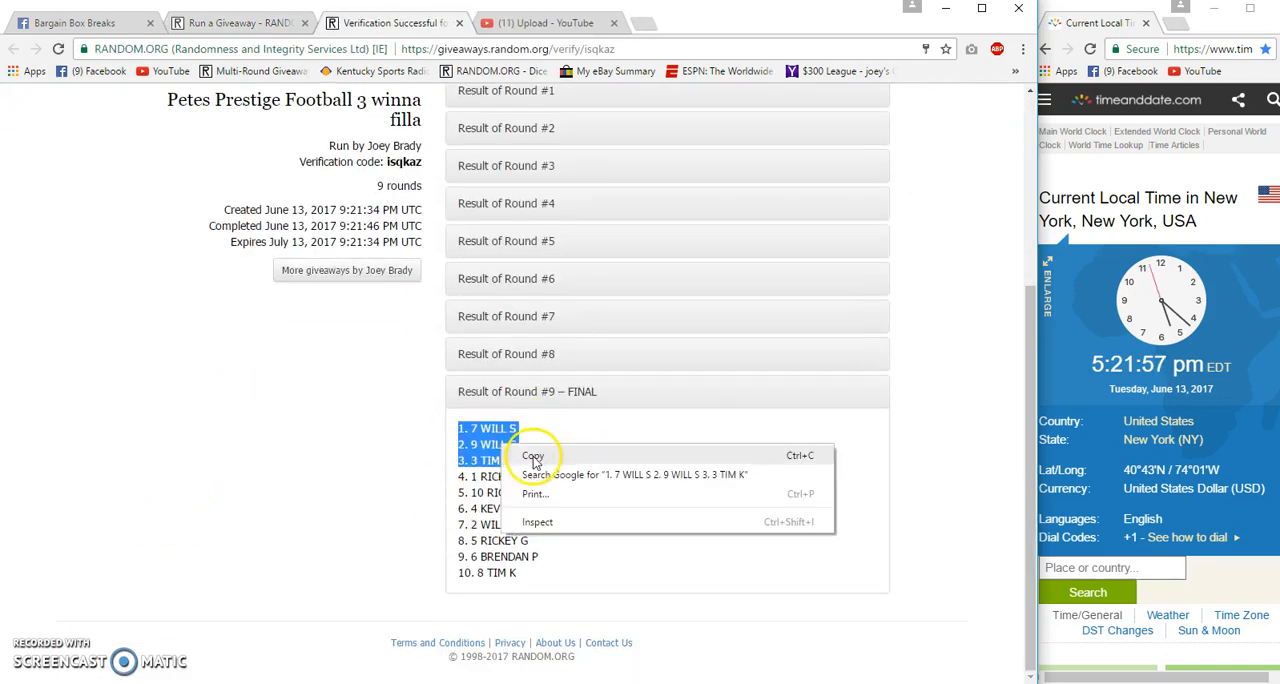
click(75, 22)
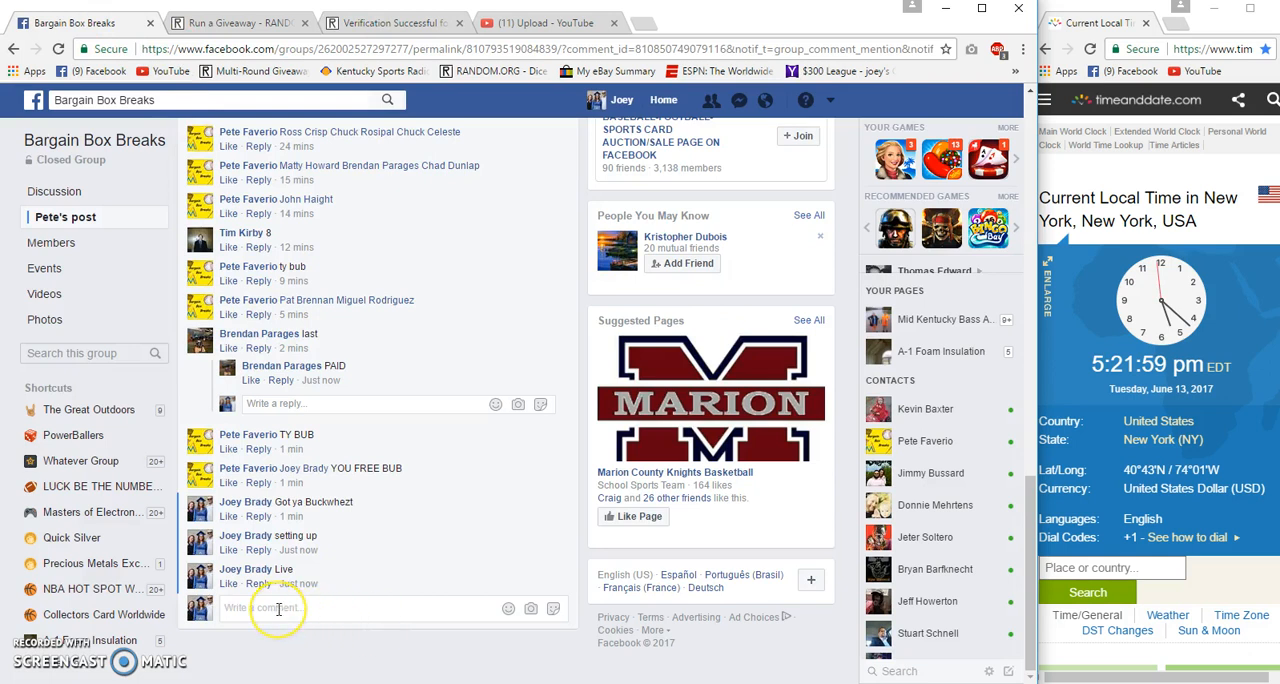